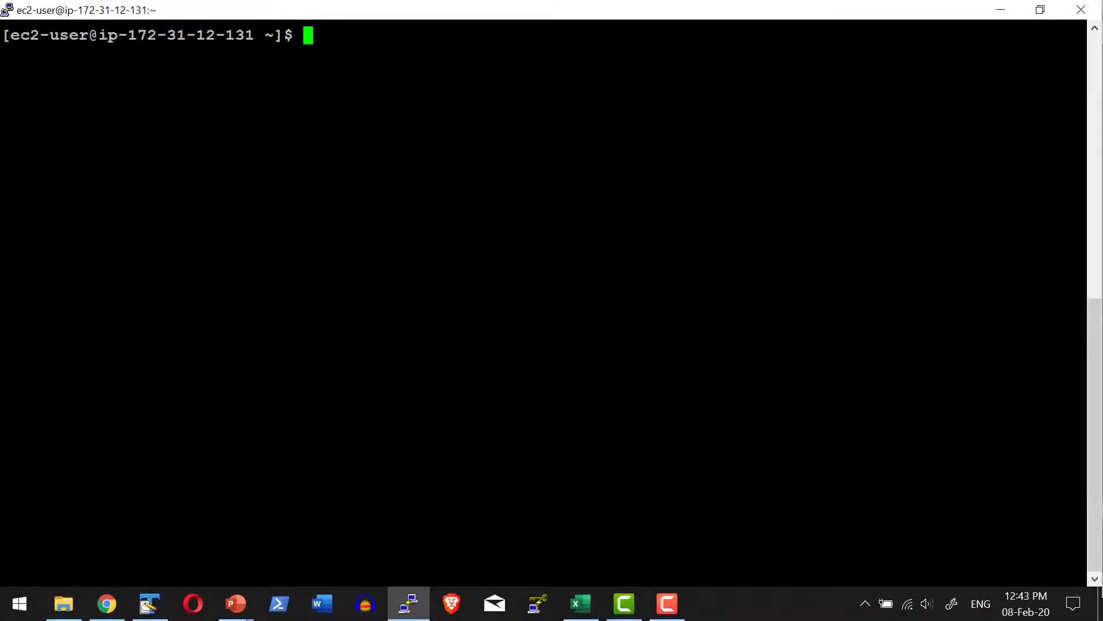
List running containers, then launch nginx-run-test-2 mapping port 6061 to 80
{"action": "type", "text": "docker"}
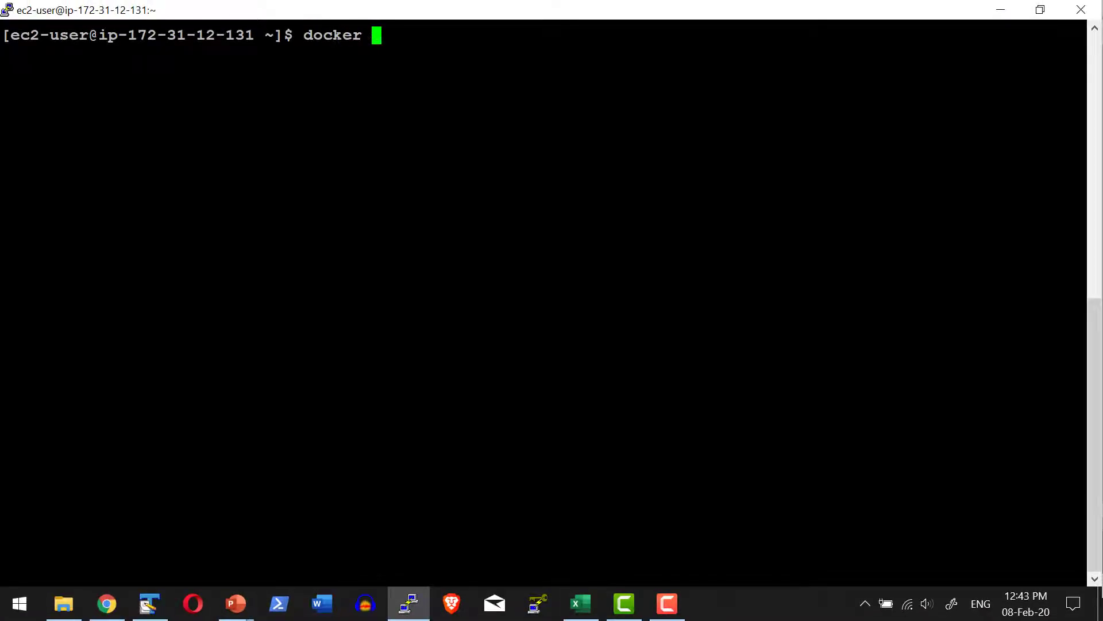
{"action": "type", "text": "container ls"}
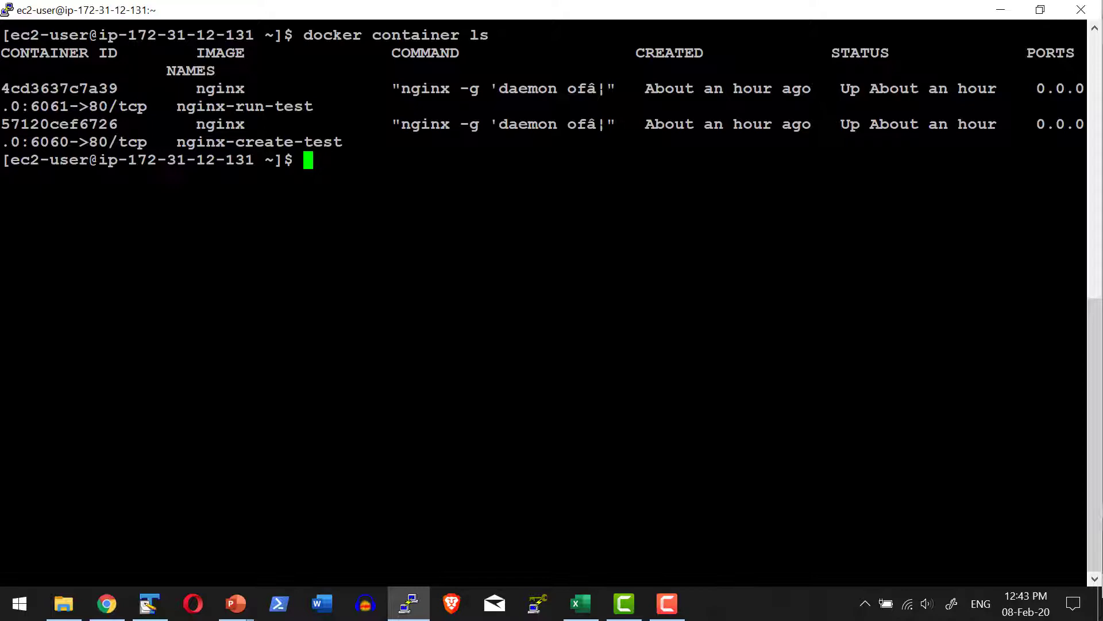
{"action": "type", "text": "docker container run -d --name nginx-run-test-2 -p 6061:80 nginx"}
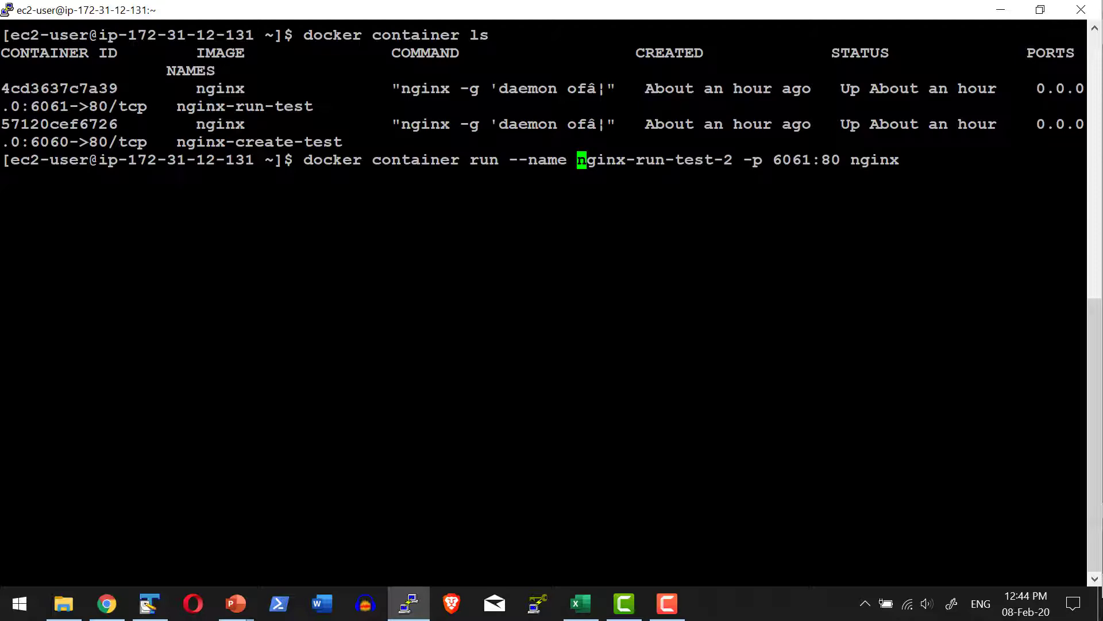
{"action": "key", "text": "Right"}
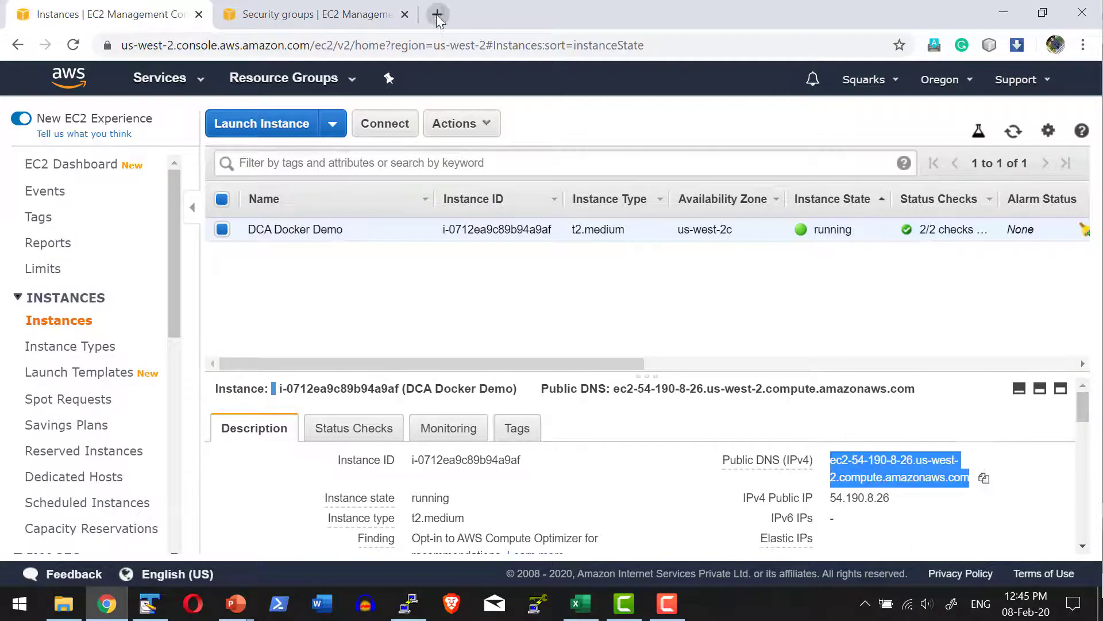
Load the nginx welcome page on port 6063 in a new Chrome tab, then return to PuTTY
{"action": "left_click", "coordinate": [437, 14]}
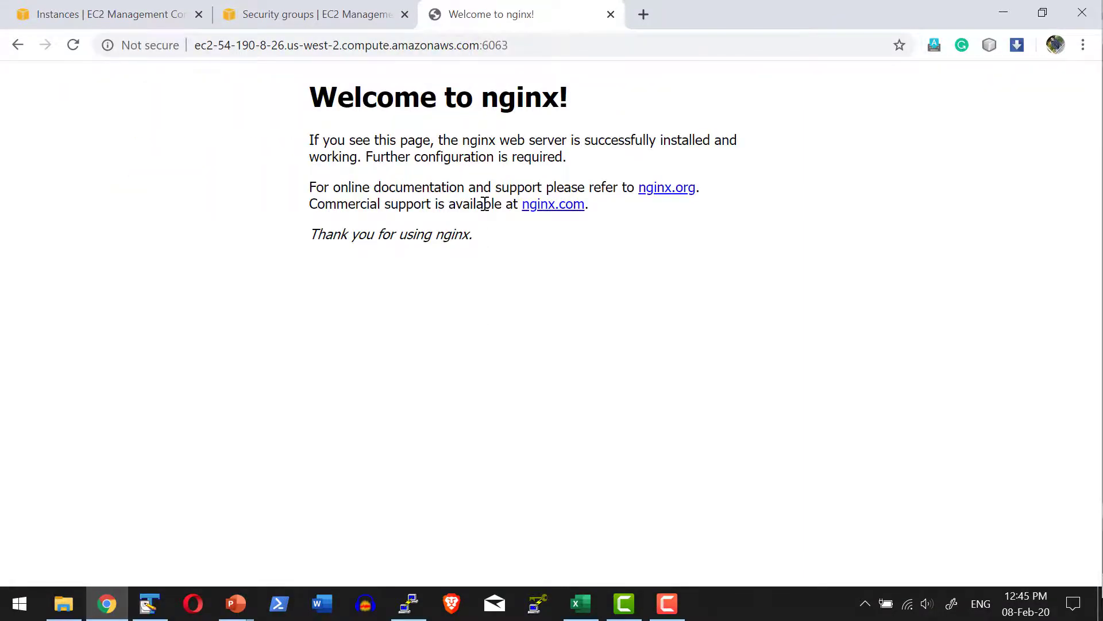
{"action": "left_click", "coordinate": [407, 604]}
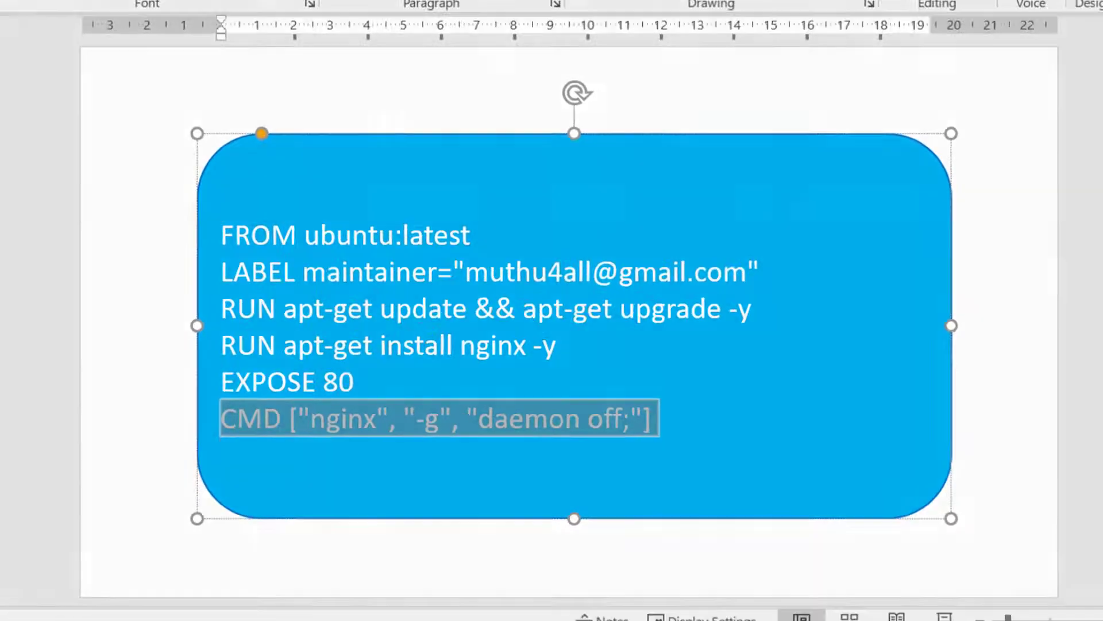
{"action": "left_click", "coordinate": [408, 604]}
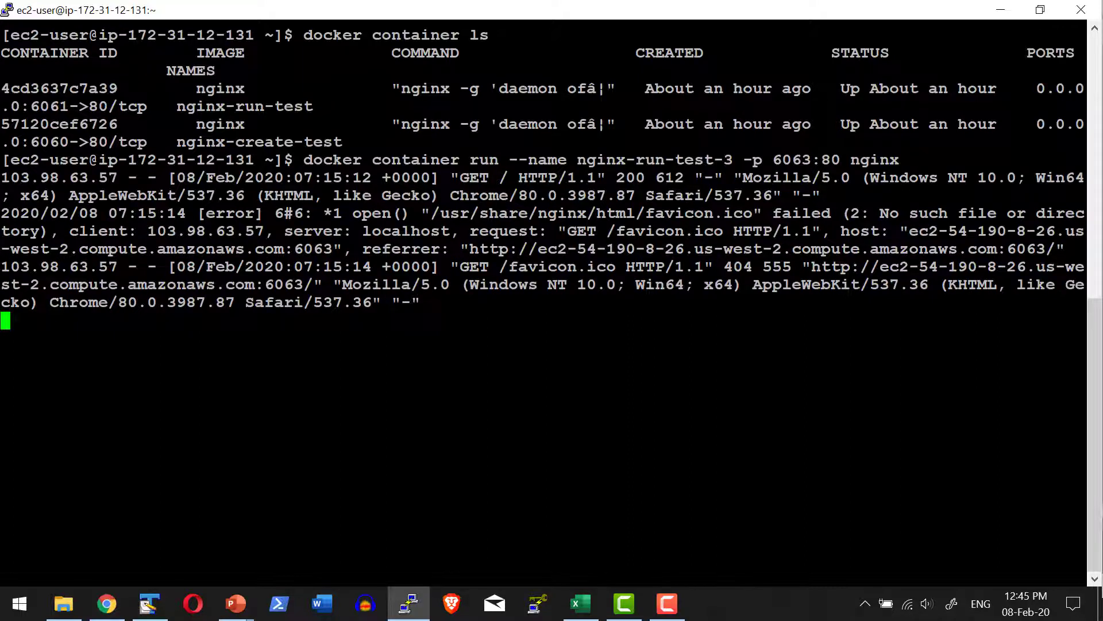
Stop nginx-run-test-3 with Ctrl+C, then run docker container ls and docker container ls -a
{"action": "key", "text": "ctrl+c"}
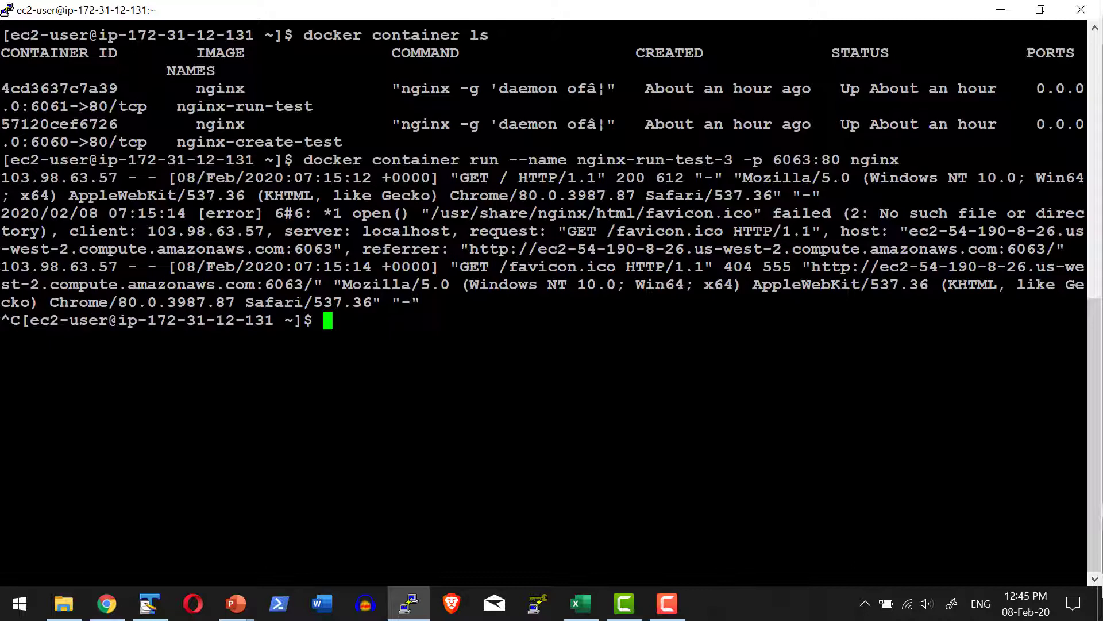
{"action": "type", "text": "docker container ls"}
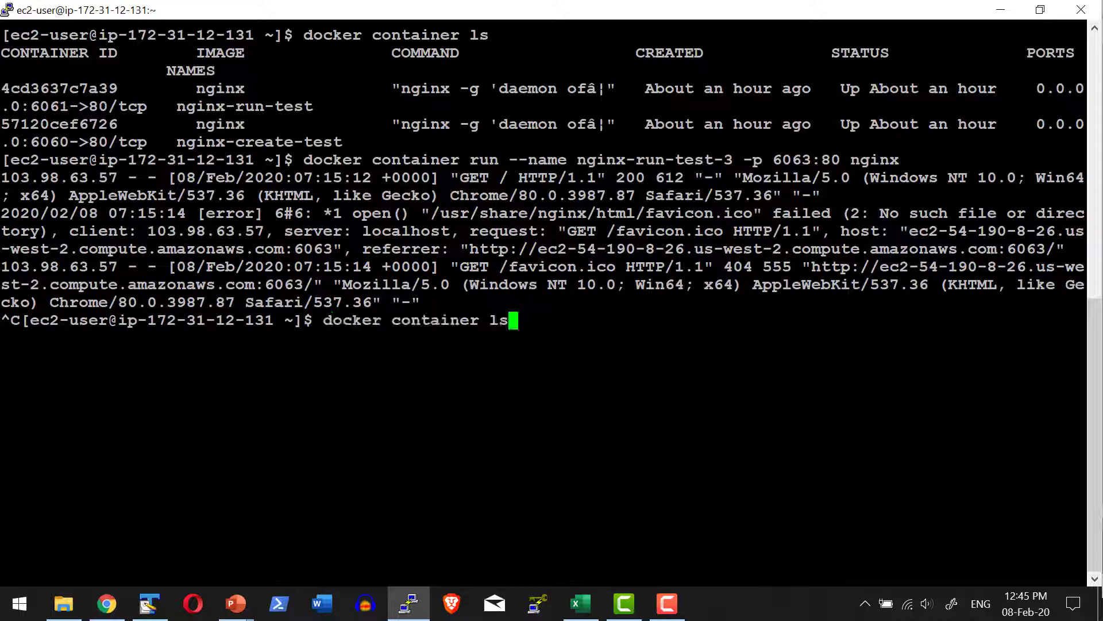
{"action": "key", "text": "Return"}
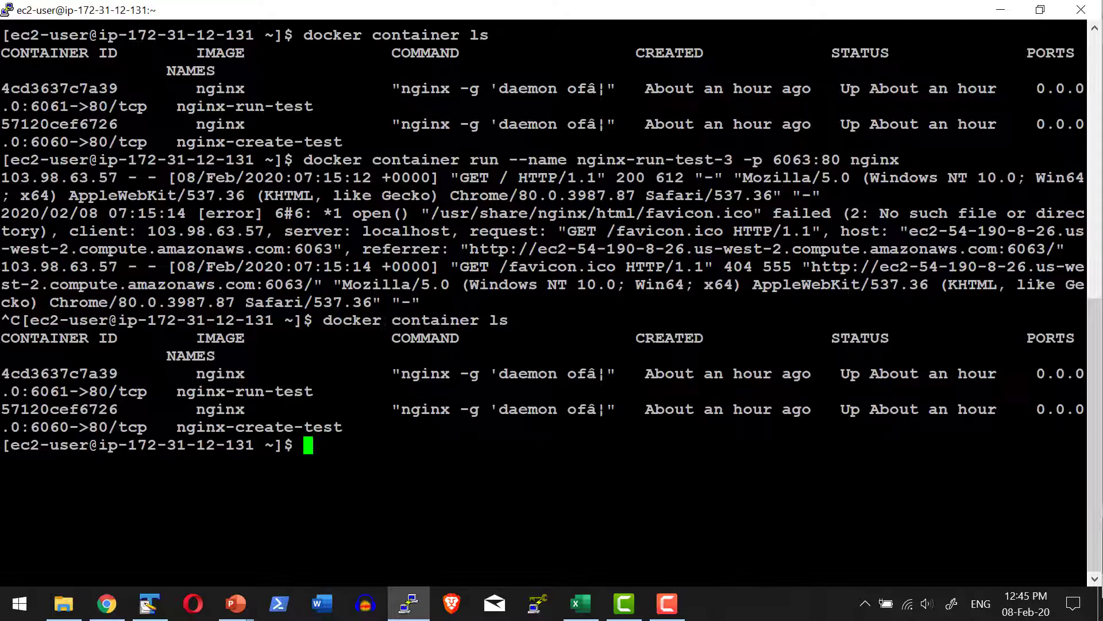
{"action": "type", "text": "docker container ls -a"}
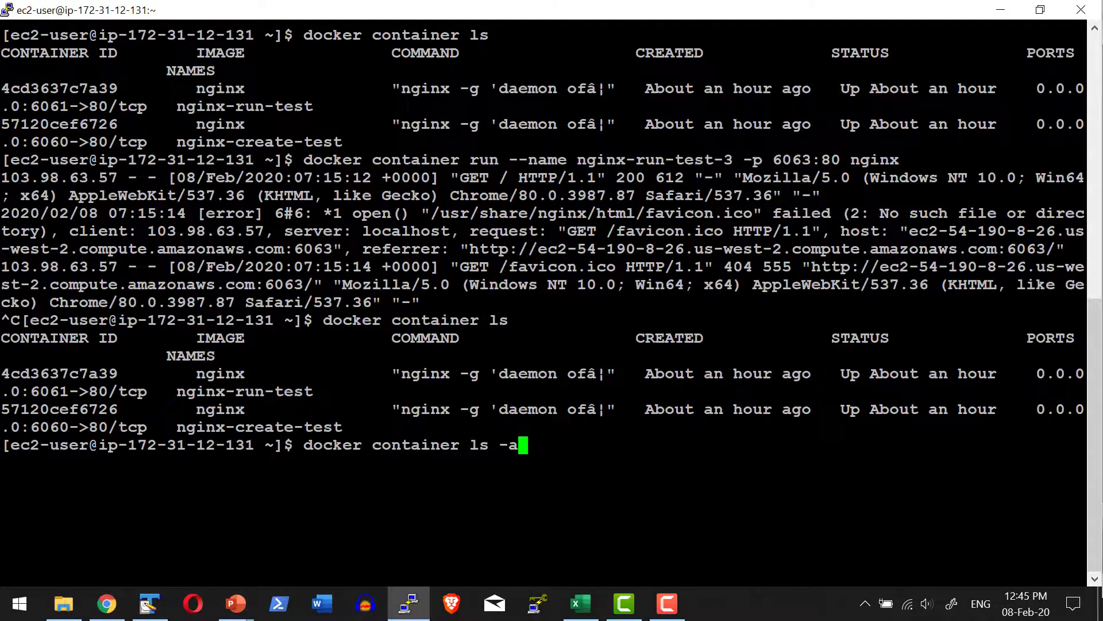
{"action": "key", "text": "Return"}
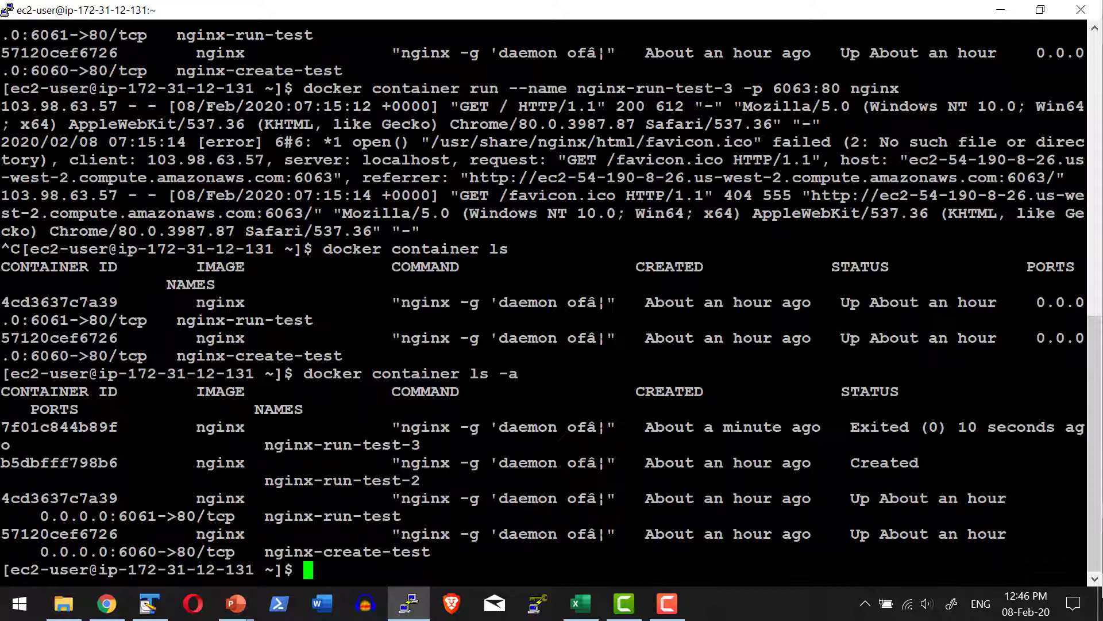
{"action": "left_click", "coordinate": [106, 604]}
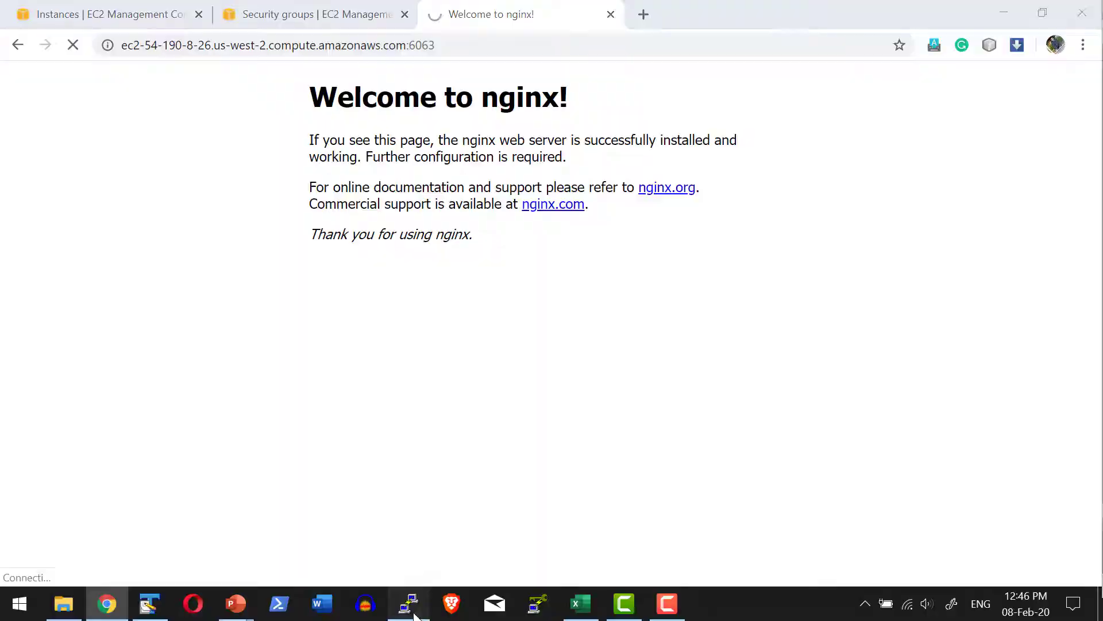
Bring the PuTTY terminal back to the front
{"action": "left_click", "coordinate": [408, 604]}
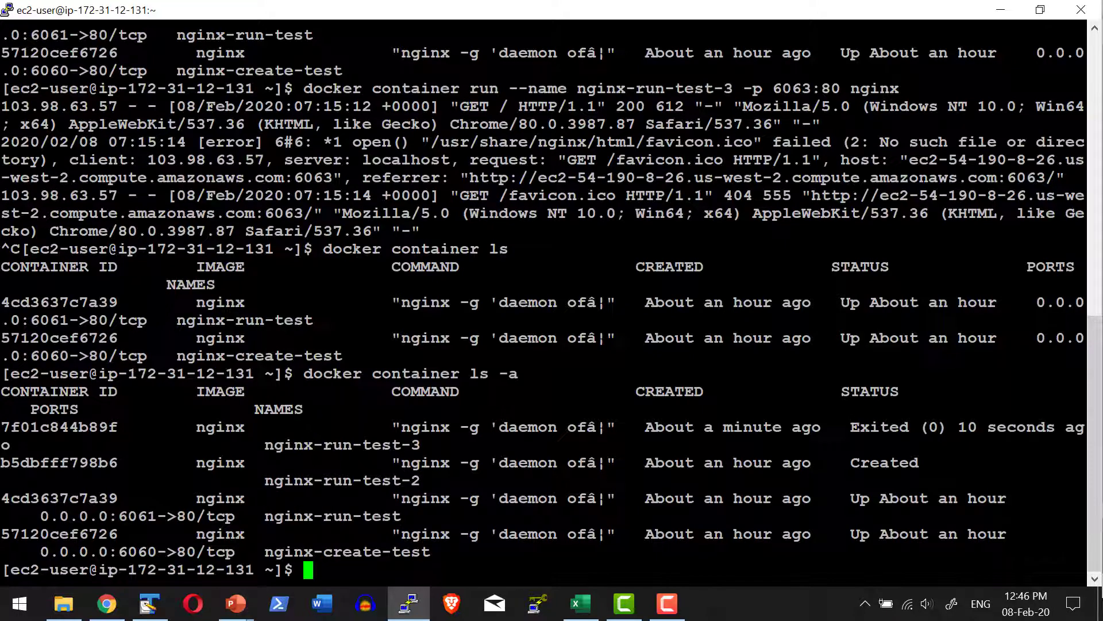
Attach to nginx-run-test, interrupt it with Ctrl+C, and clear the screen
{"action": "type", "text": "docker container attach nginx-run-test"}
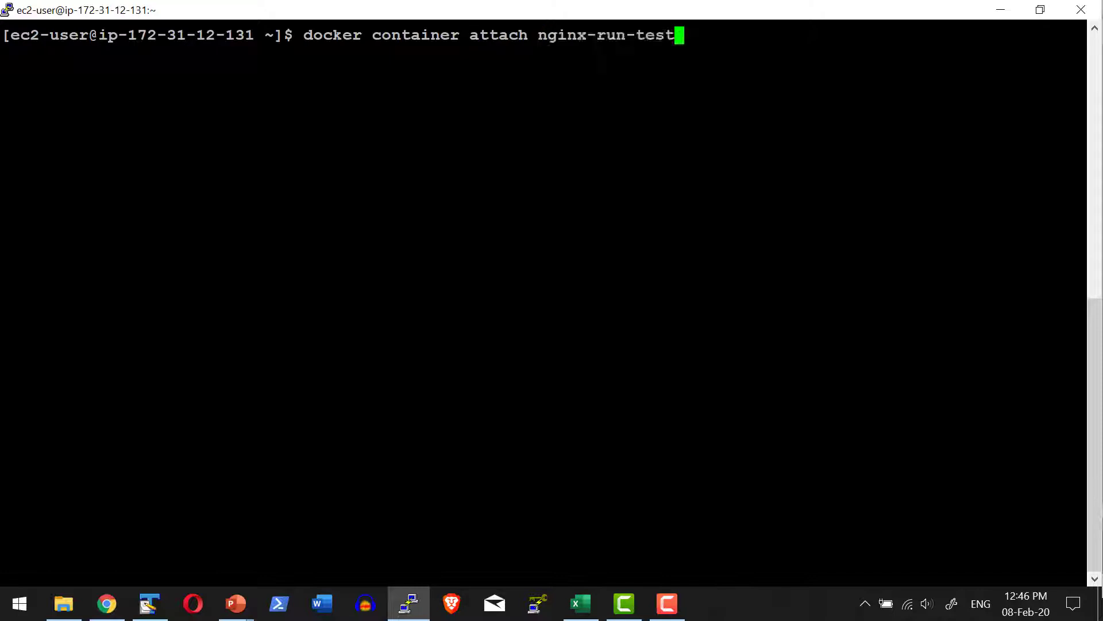
{"action": "key", "text": "Return"}
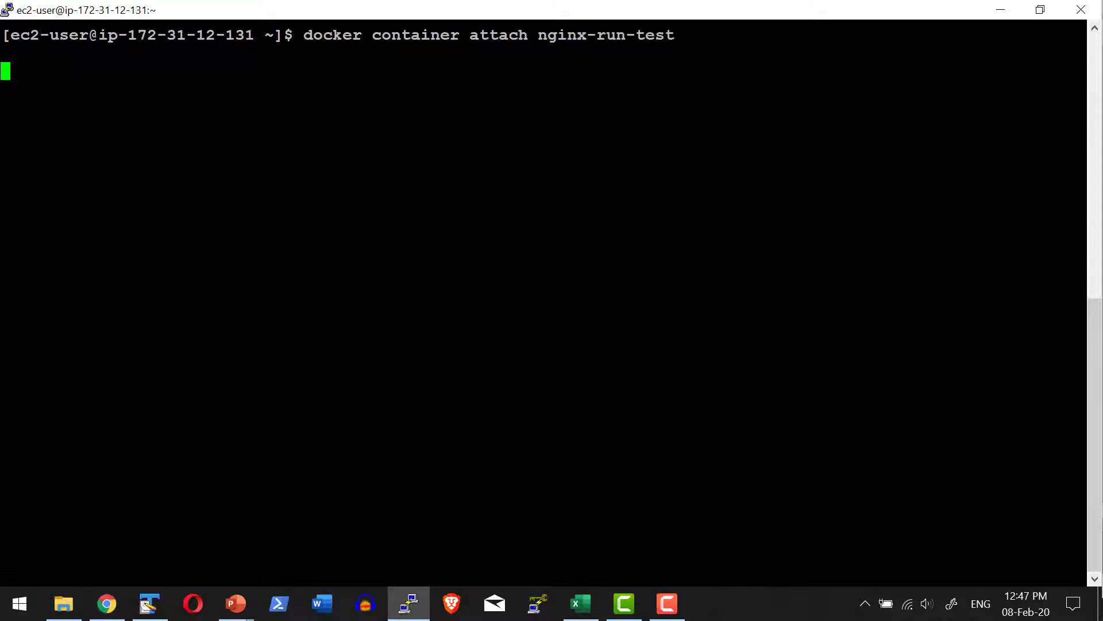
{"action": "key", "text": "ctrl+c"}
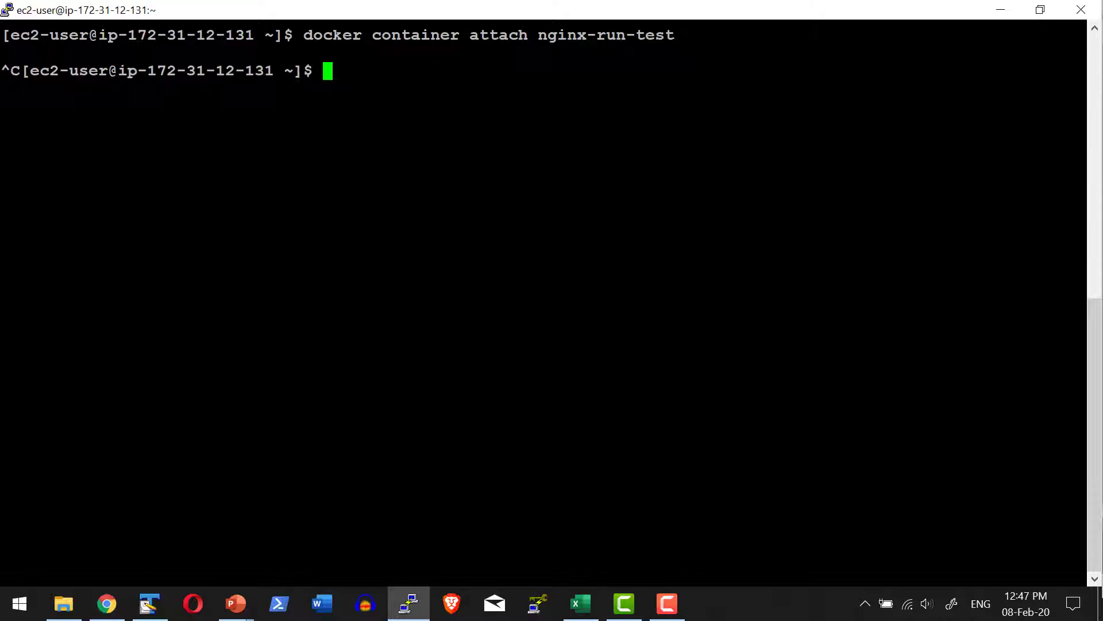
{"action": "type", "text": "clear"}
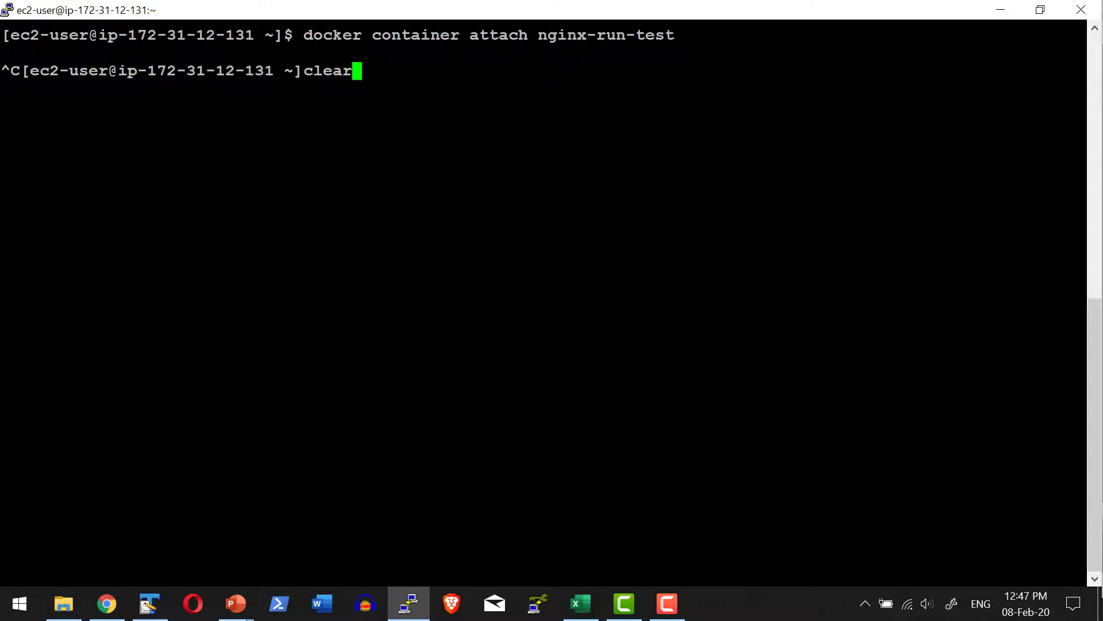
{"action": "type", "text": "docker container ls -"}
{"action": "key", "text": "Return"}
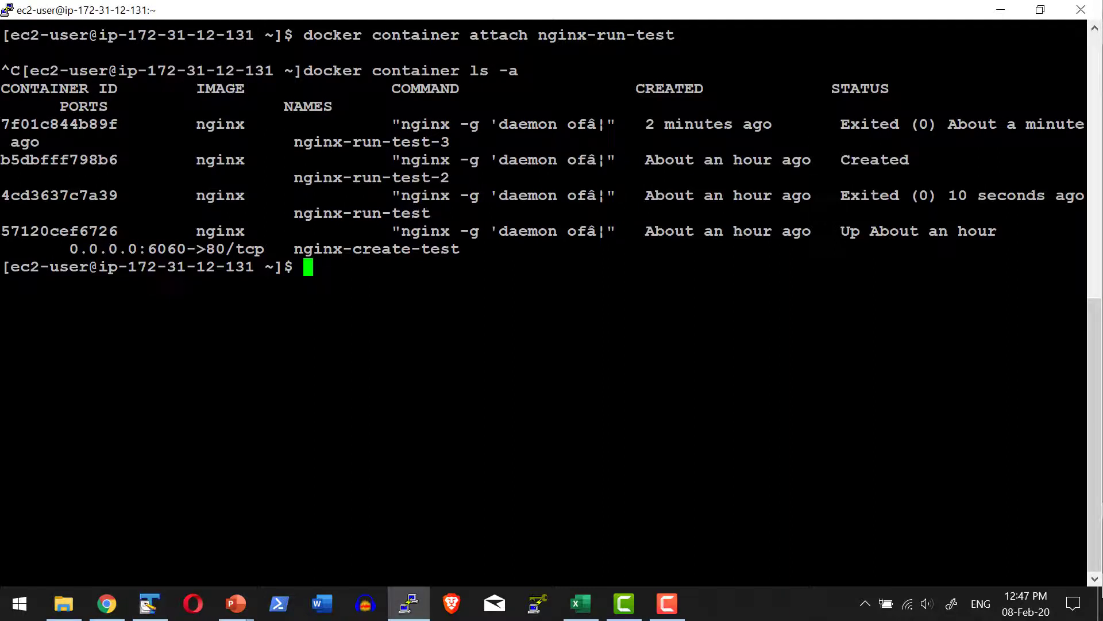
{"action": "double_click", "coordinate": [345, 249]}
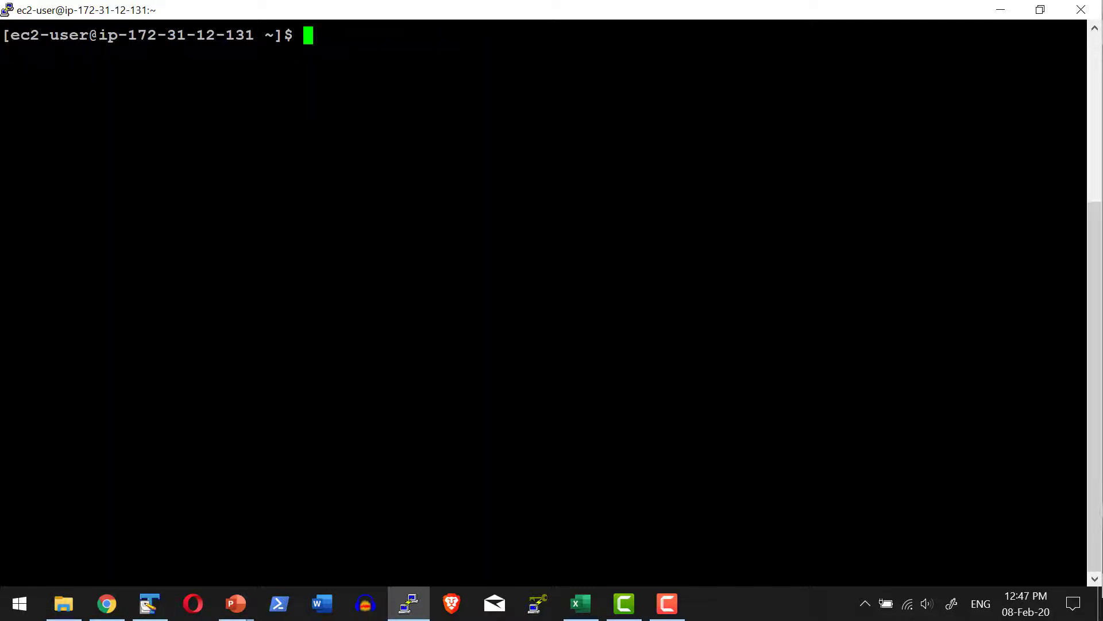
Open an interactive /bin/bash shell inside nginx-create-test, then switch to Chrome
{"action": "type", "text": "docker contai"}
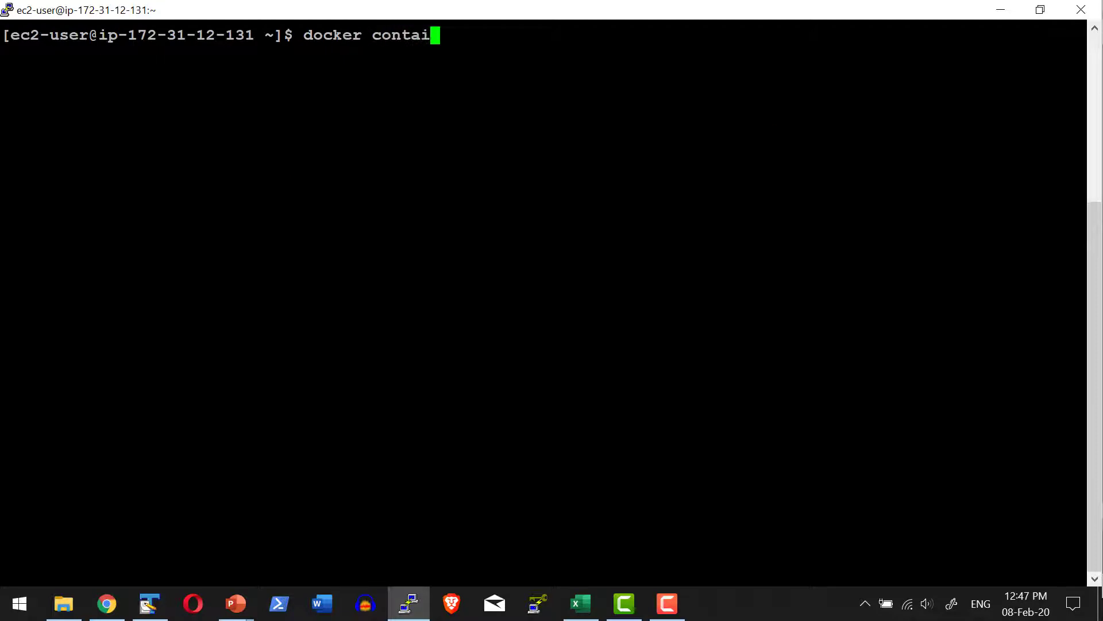
{"action": "type", "text": "ner exec"}
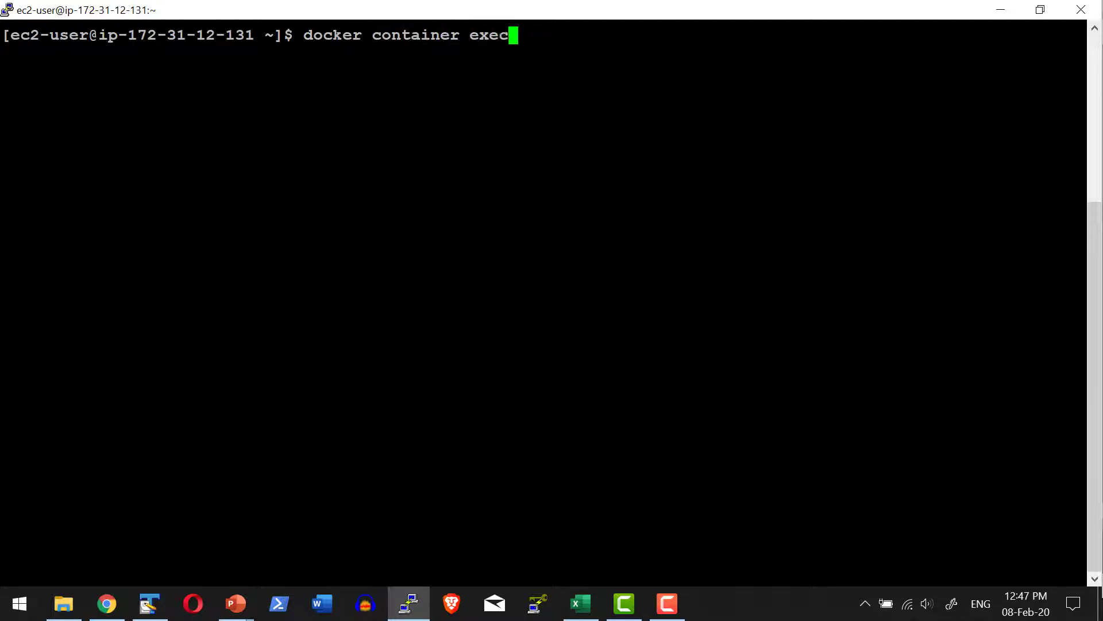
{"action": "type", "text": "-i -"}
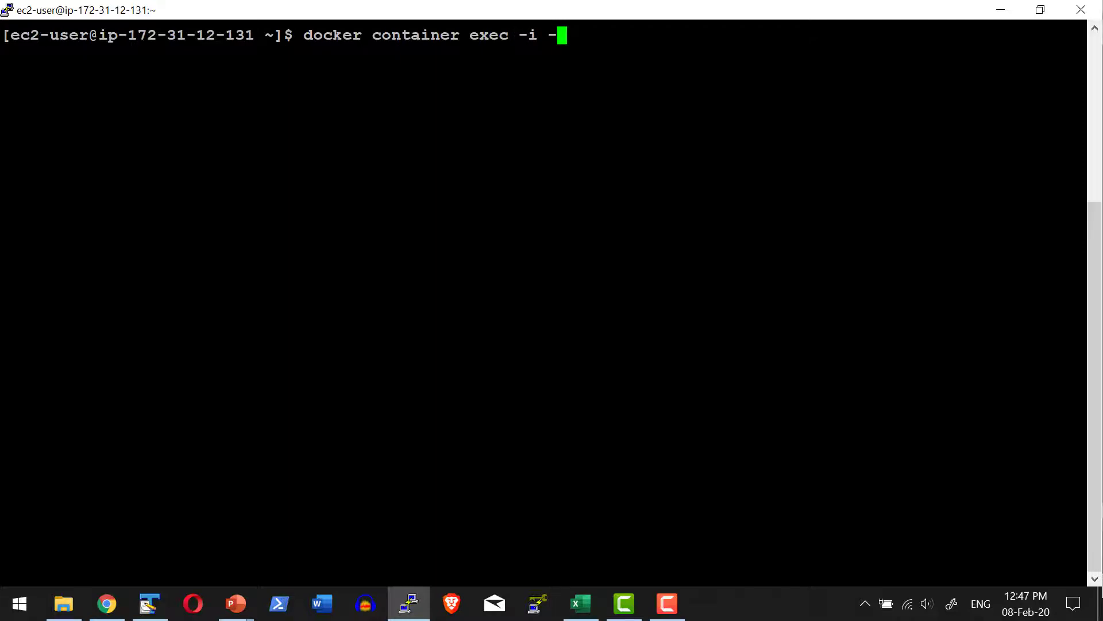
{"action": "type", "text": "t"}
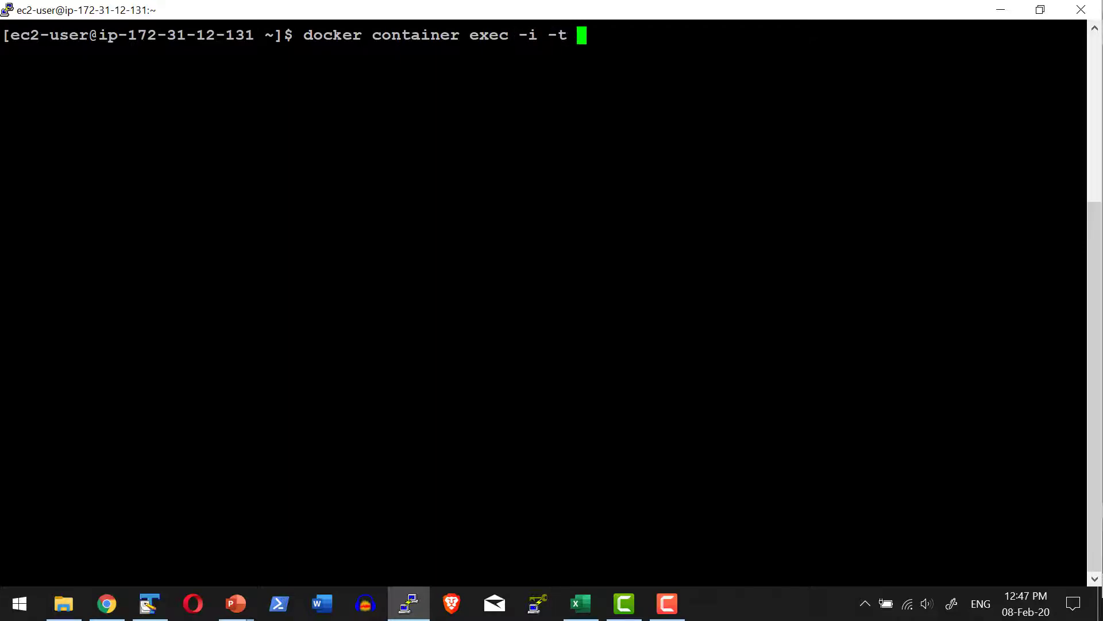
{"action": "type", "text": "nginx-create-test"}
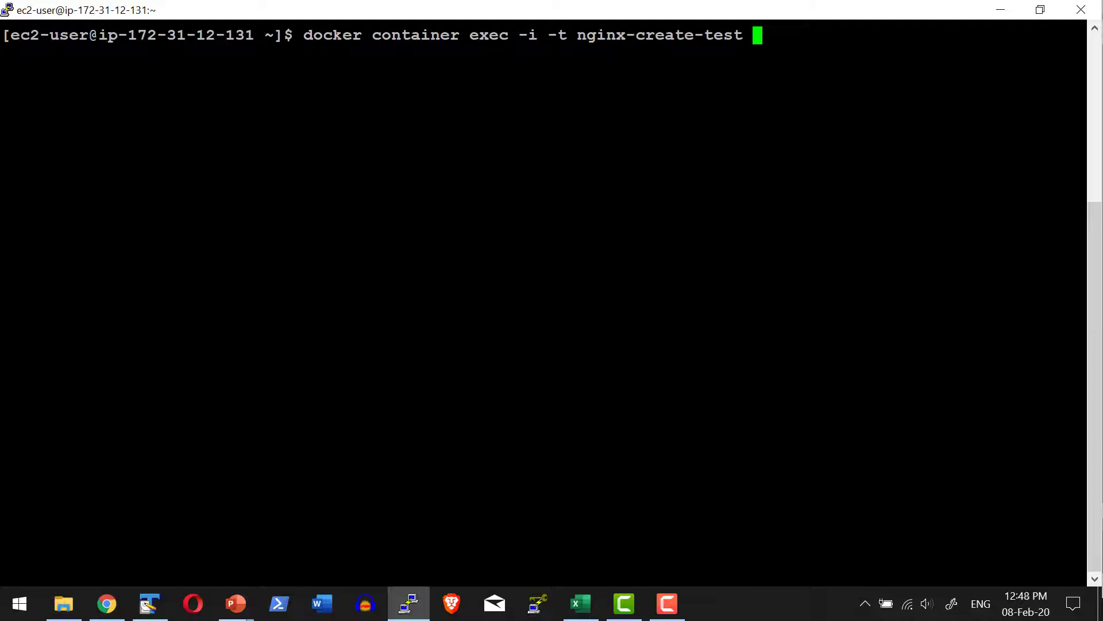
{"action": "type", "text": "/bin/bash"}
{"action": "type", "text": "ls"}
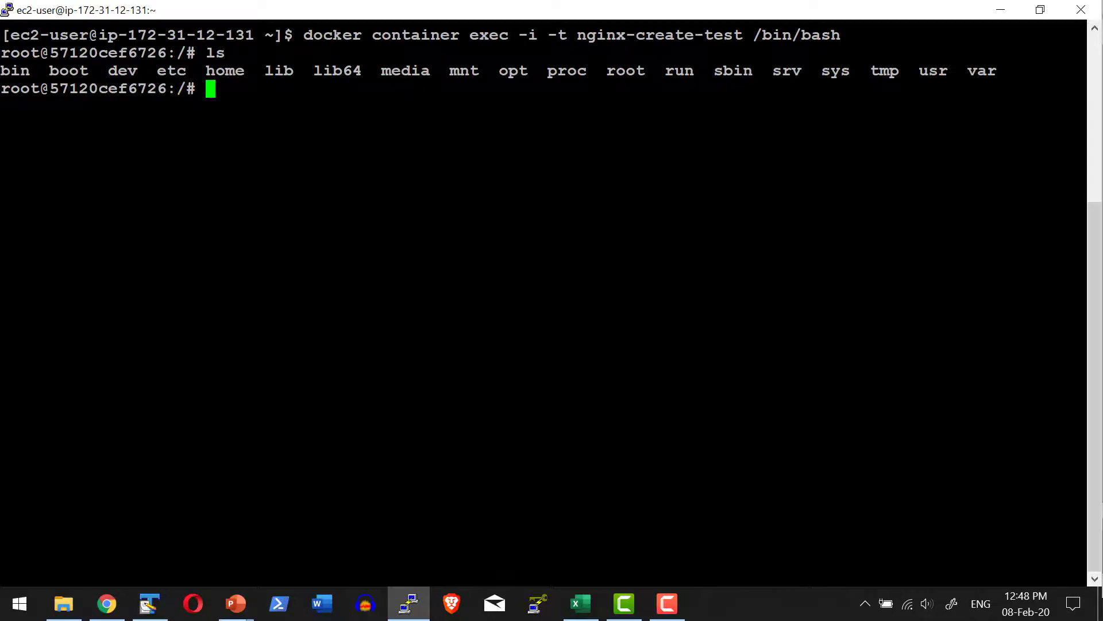
{"action": "type", "text": "who"}
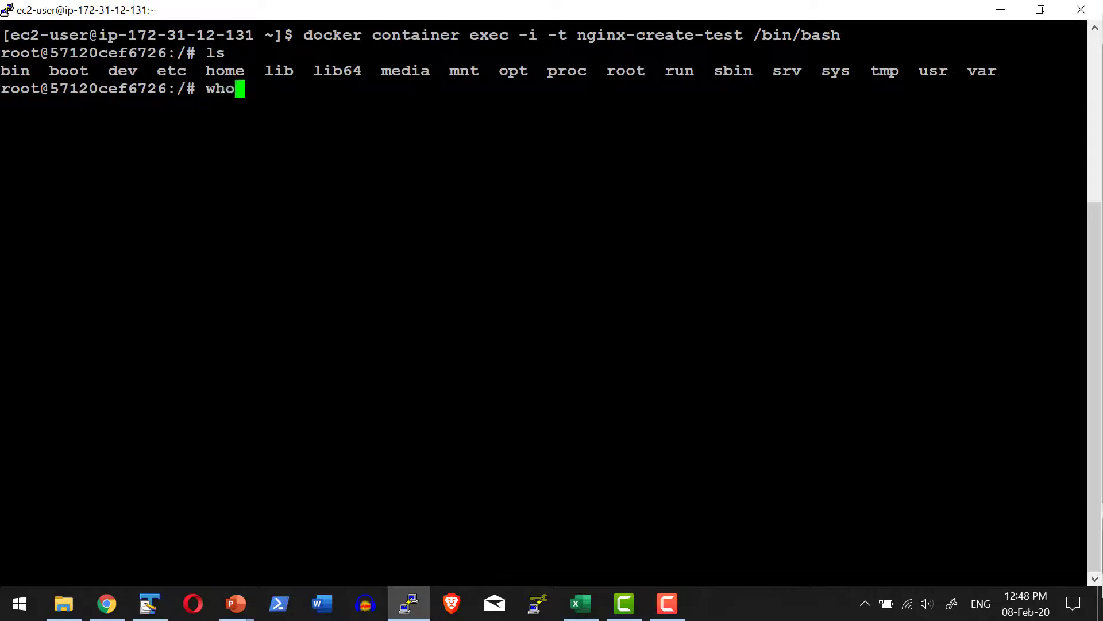
{"action": "left_click", "coordinate": [106, 604]}
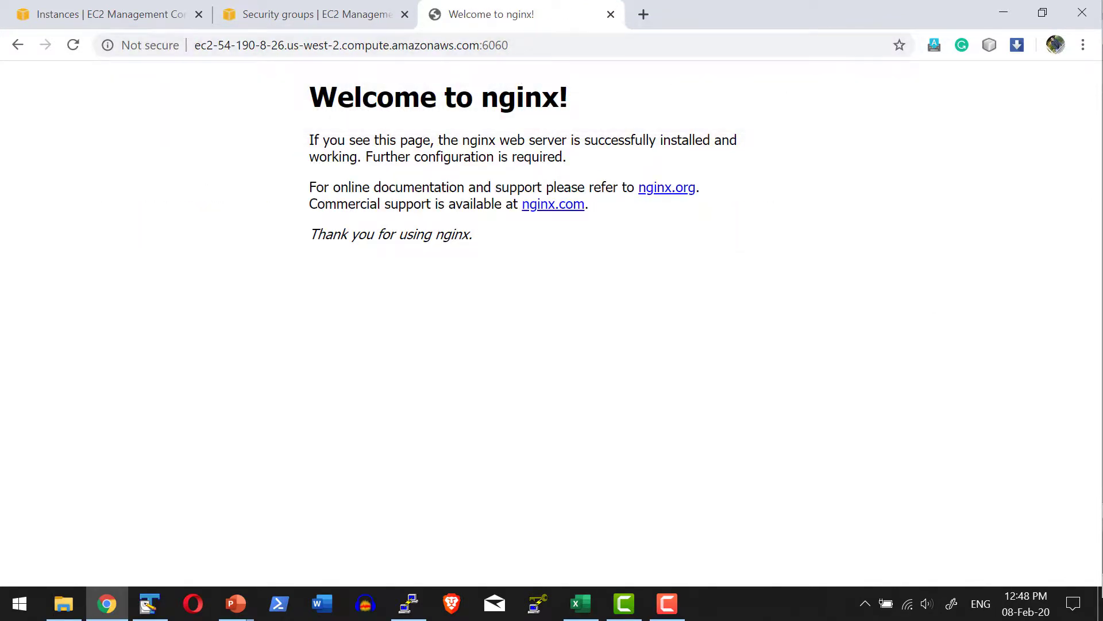
Return to the SSH terminal after viewing the port 6060 nginx page
{"action": "left_click", "coordinate": [408, 604]}
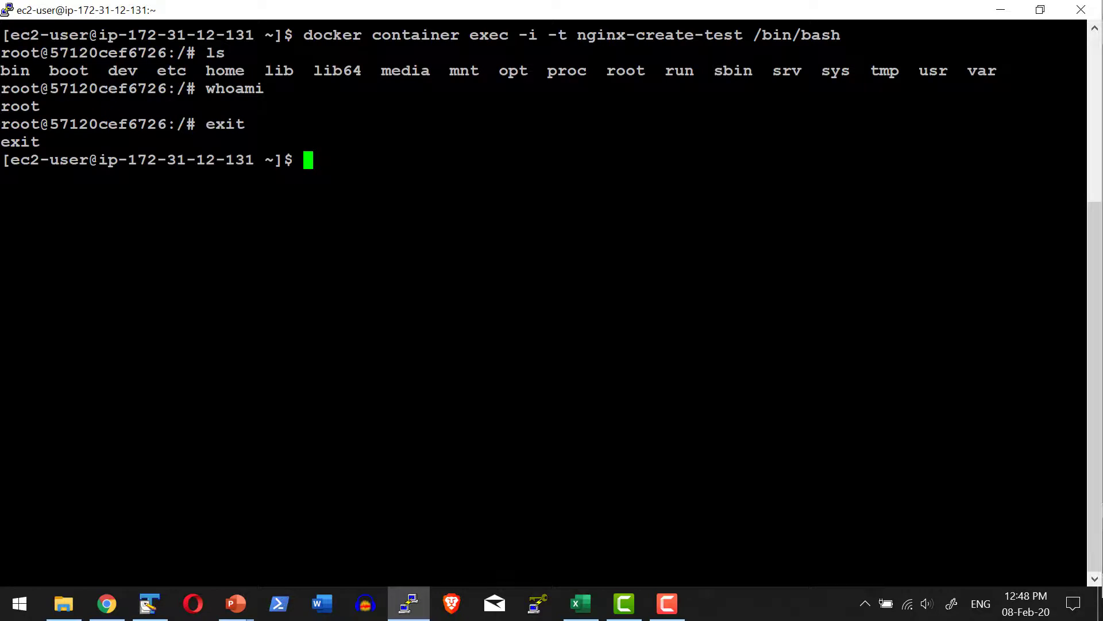
Rerun the exec command with cat /etc/debian_version on nginx-create-test
{"action": "key", "text": "Up"}
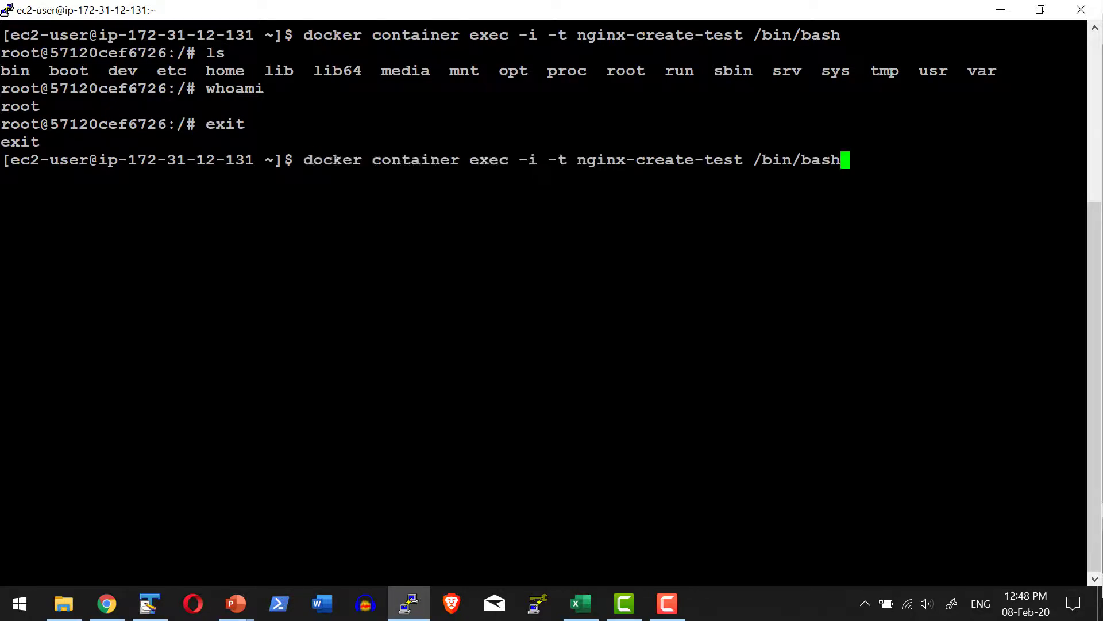
{"action": "key", "text": "Backspace"}
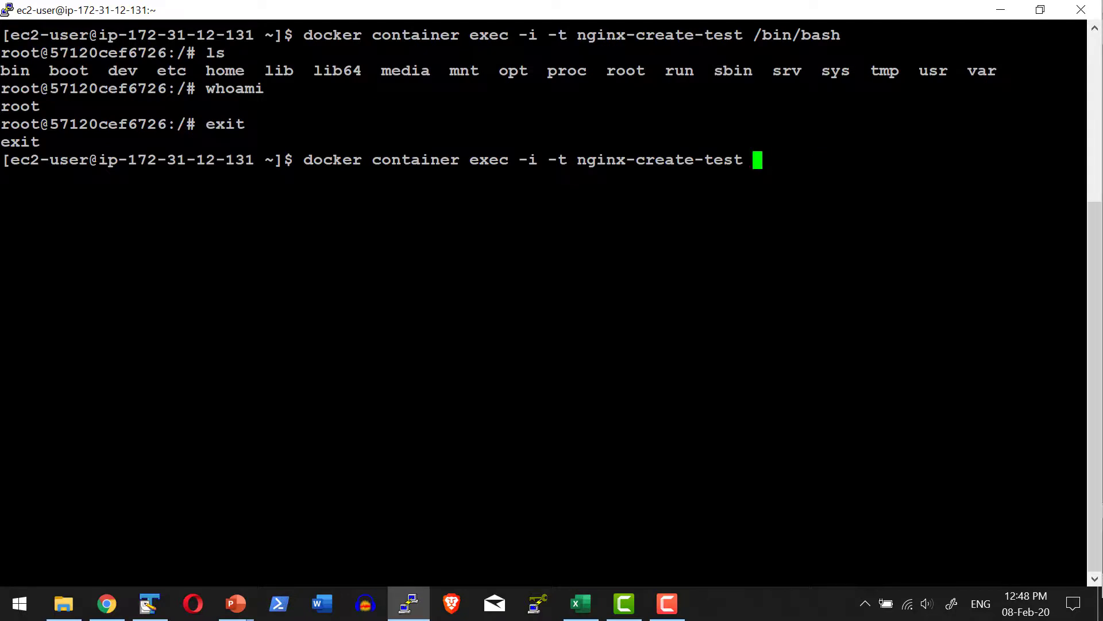
{"action": "type", "text": "cat /"}
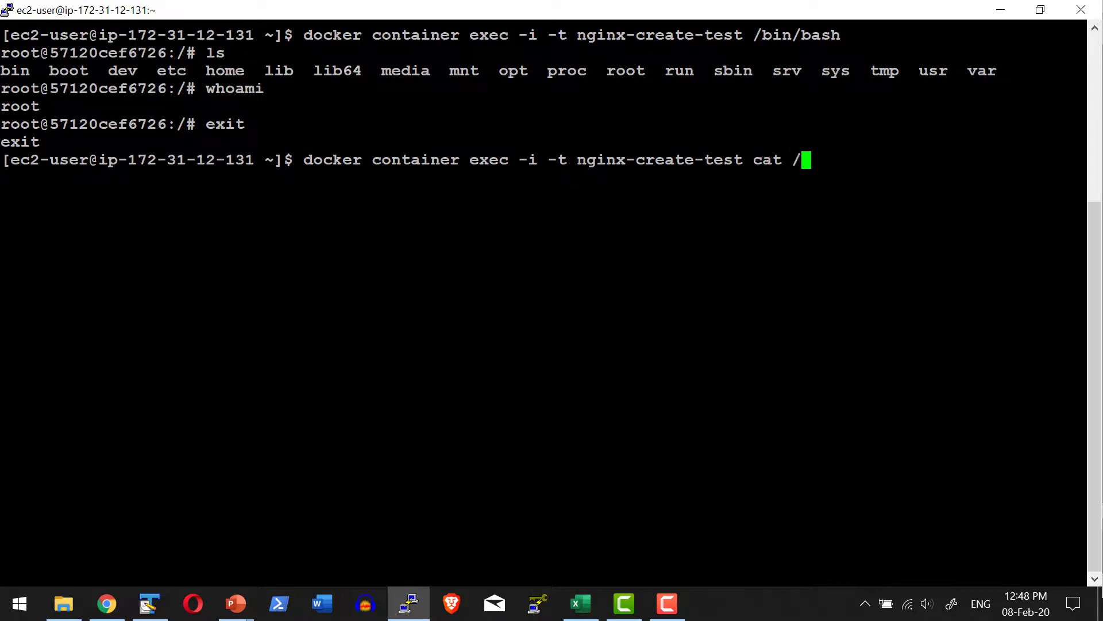
{"action": "type", "text": "etc"}
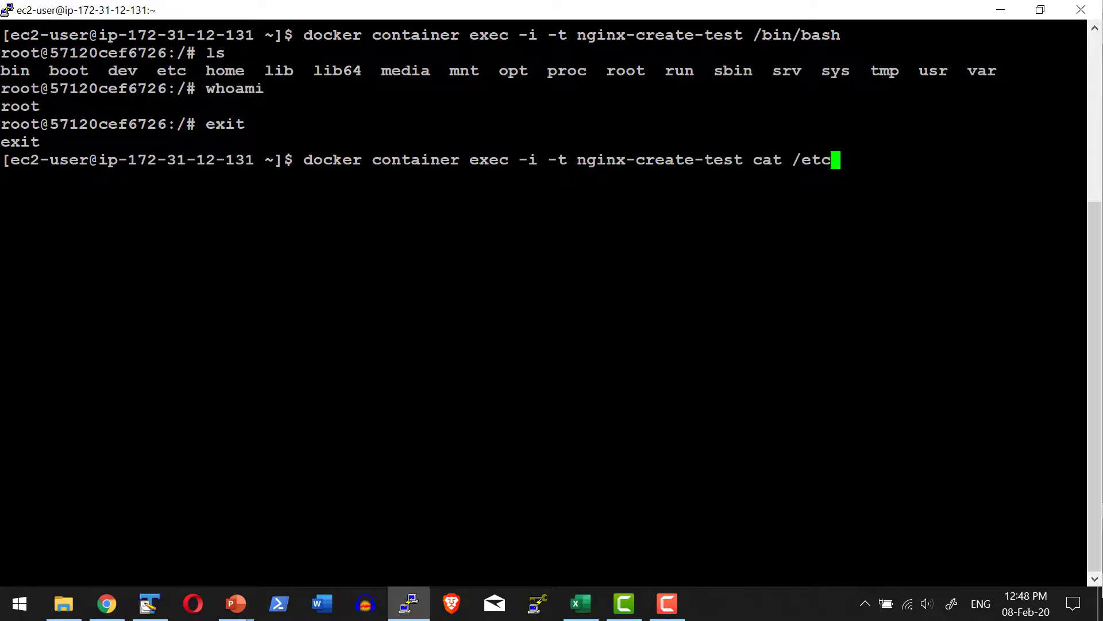
{"action": "type", "text": "/debian"}
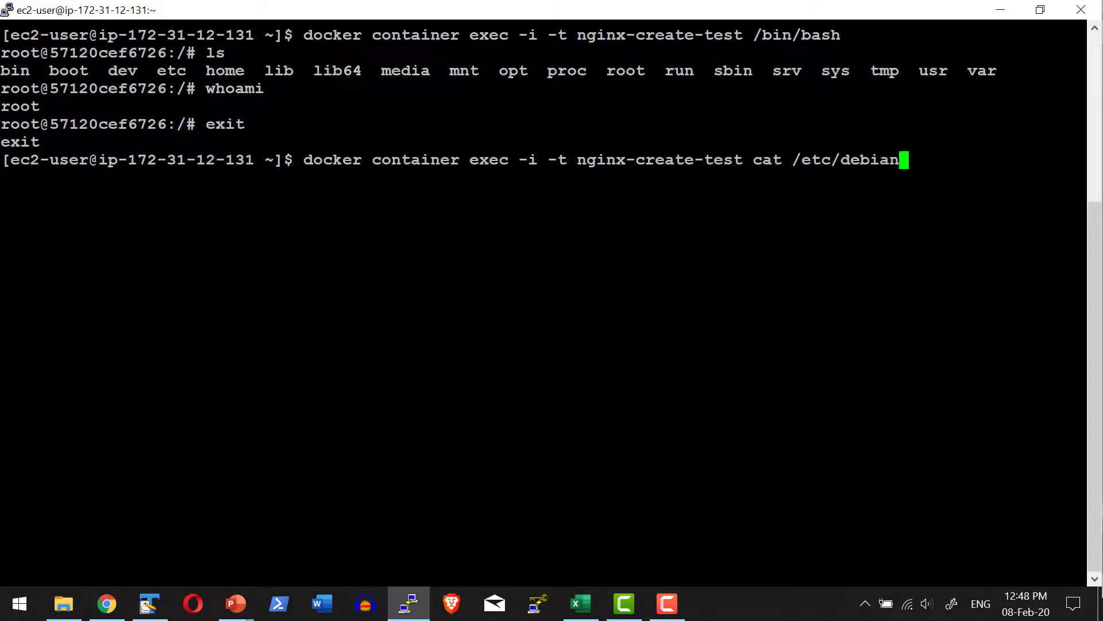
{"action": "type", "text": "_version"}
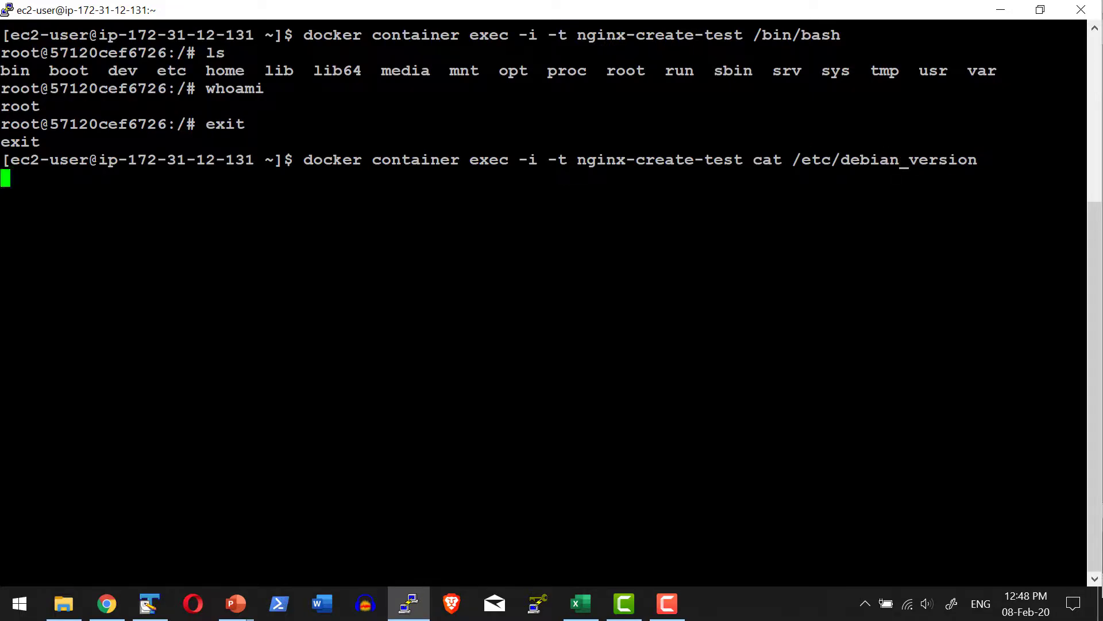
{"action": "key", "text": "Return"}
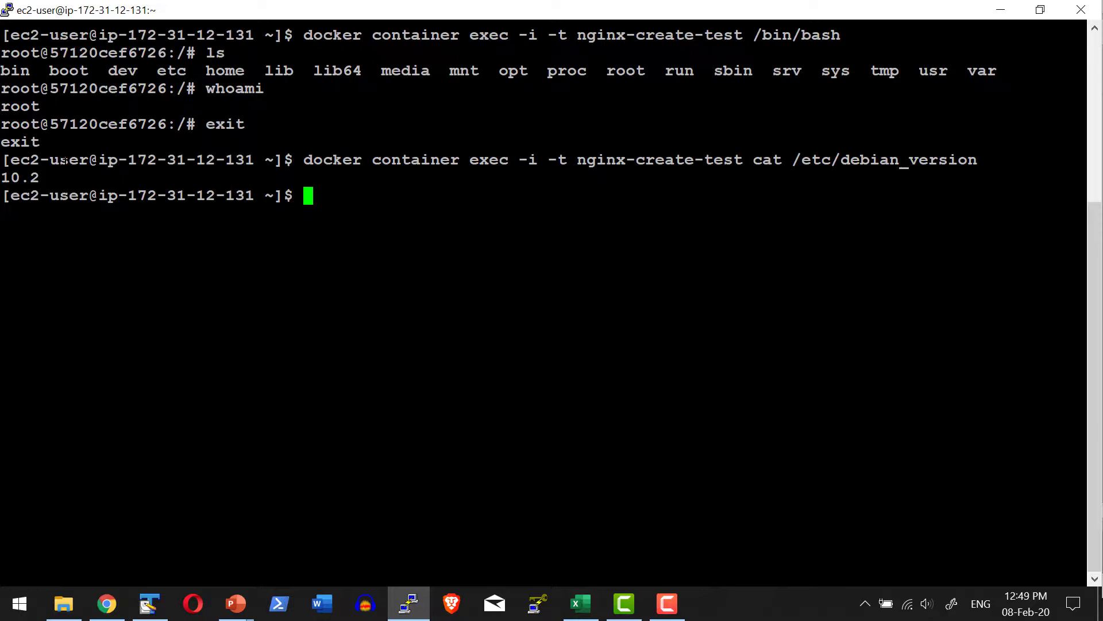